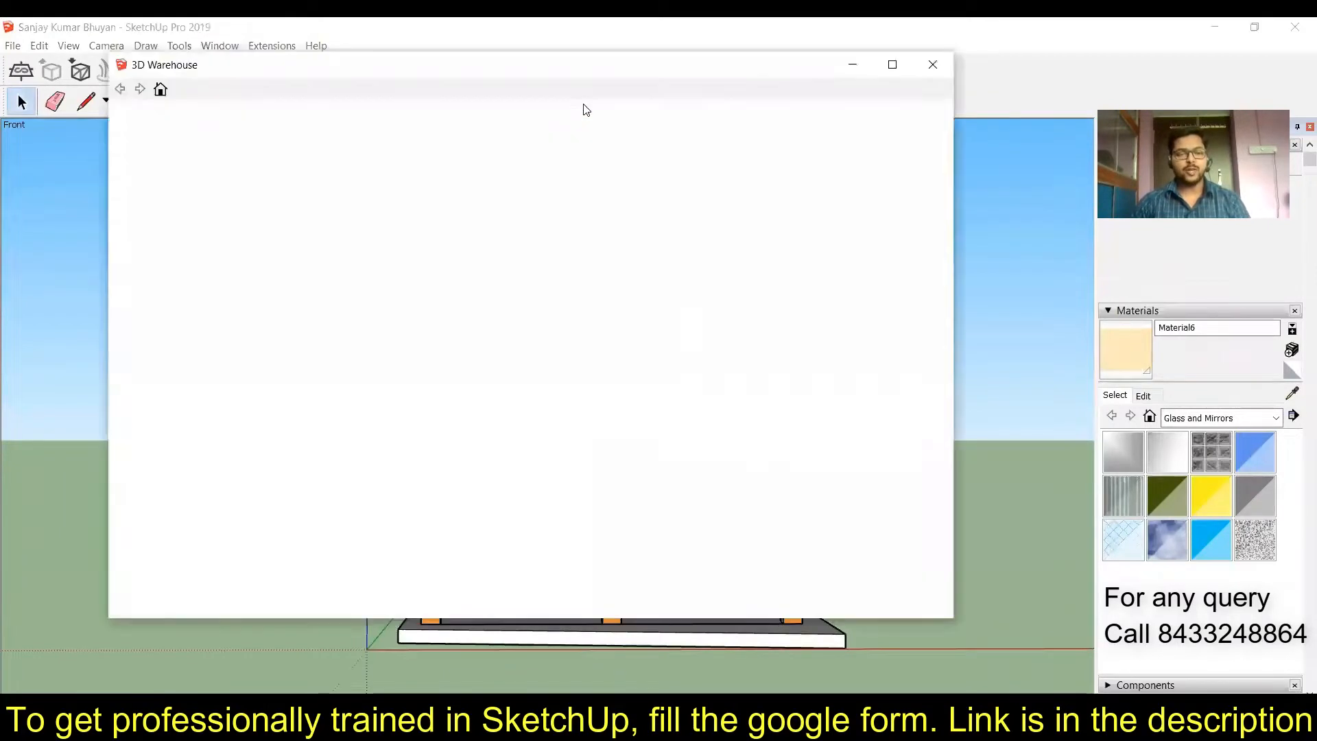
Search 3D Warehouse for 'modern door' and download the dark door with white squares
text(modern doors)
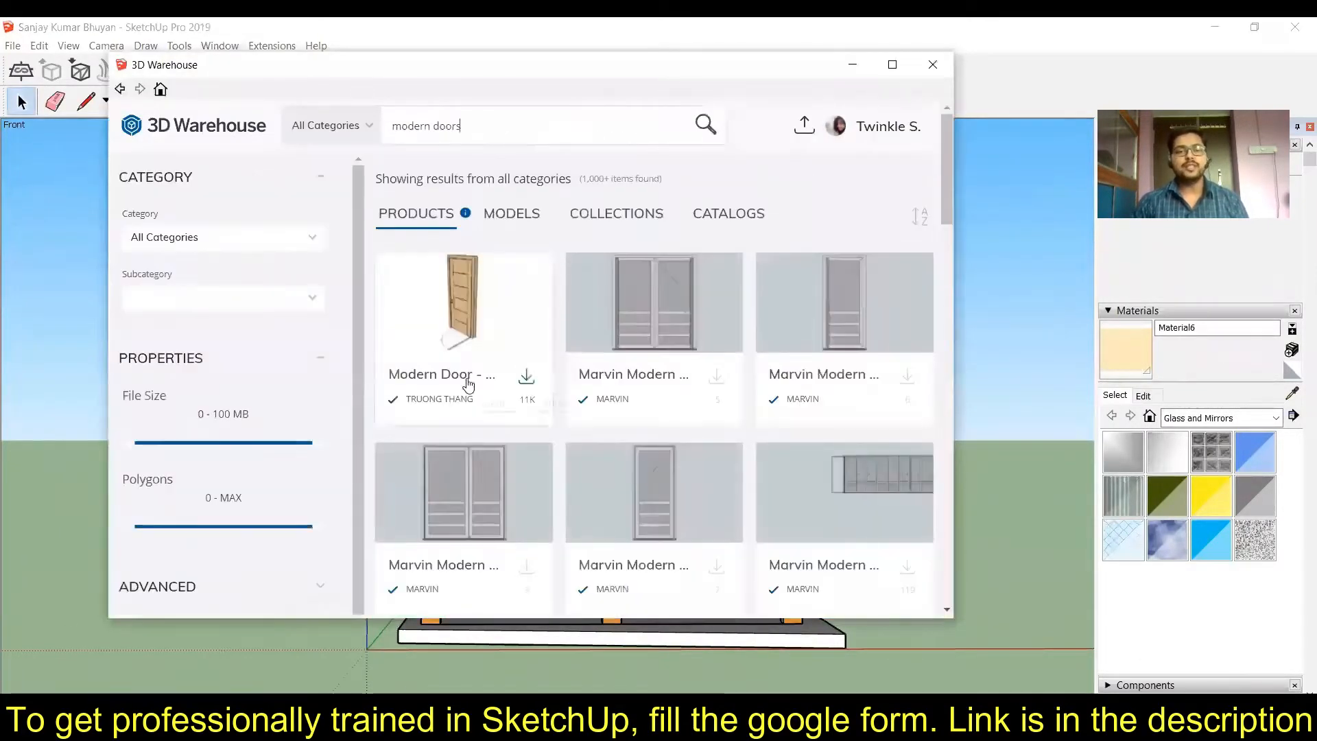
click(510, 212)
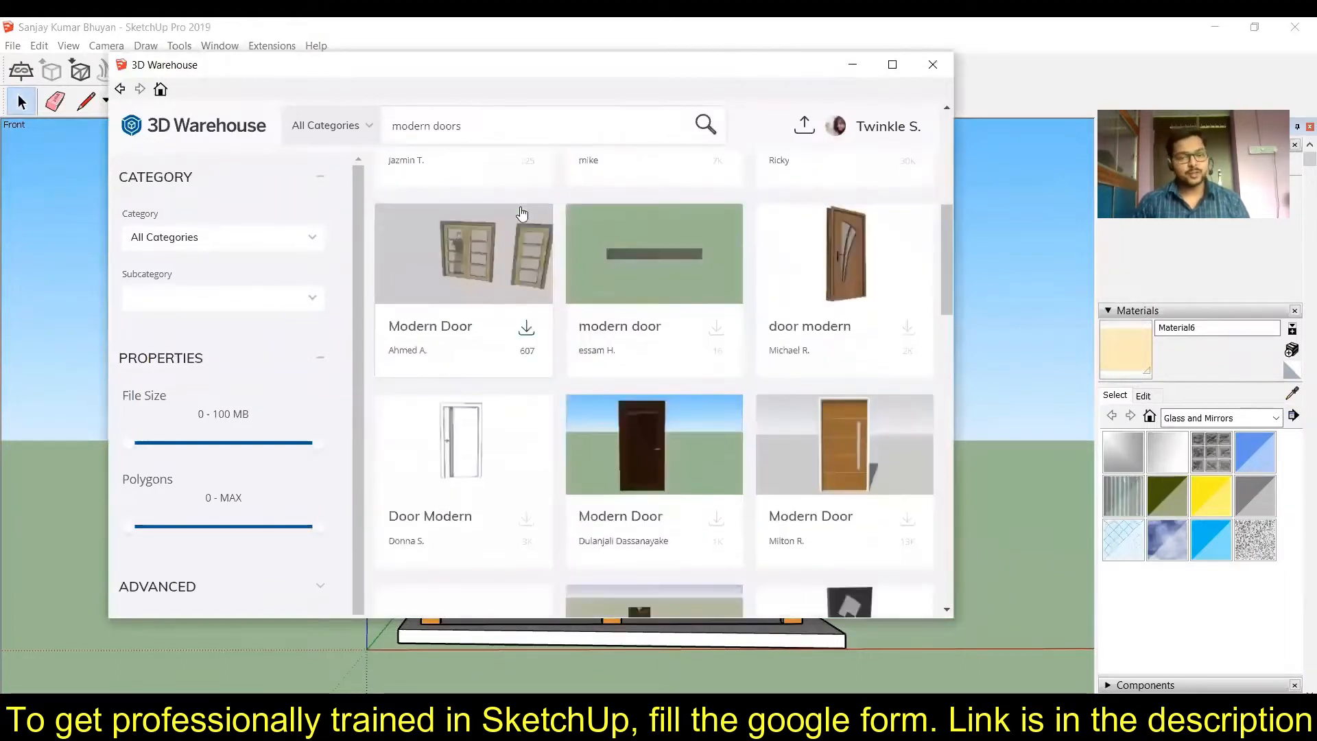
scroll(down, 3)
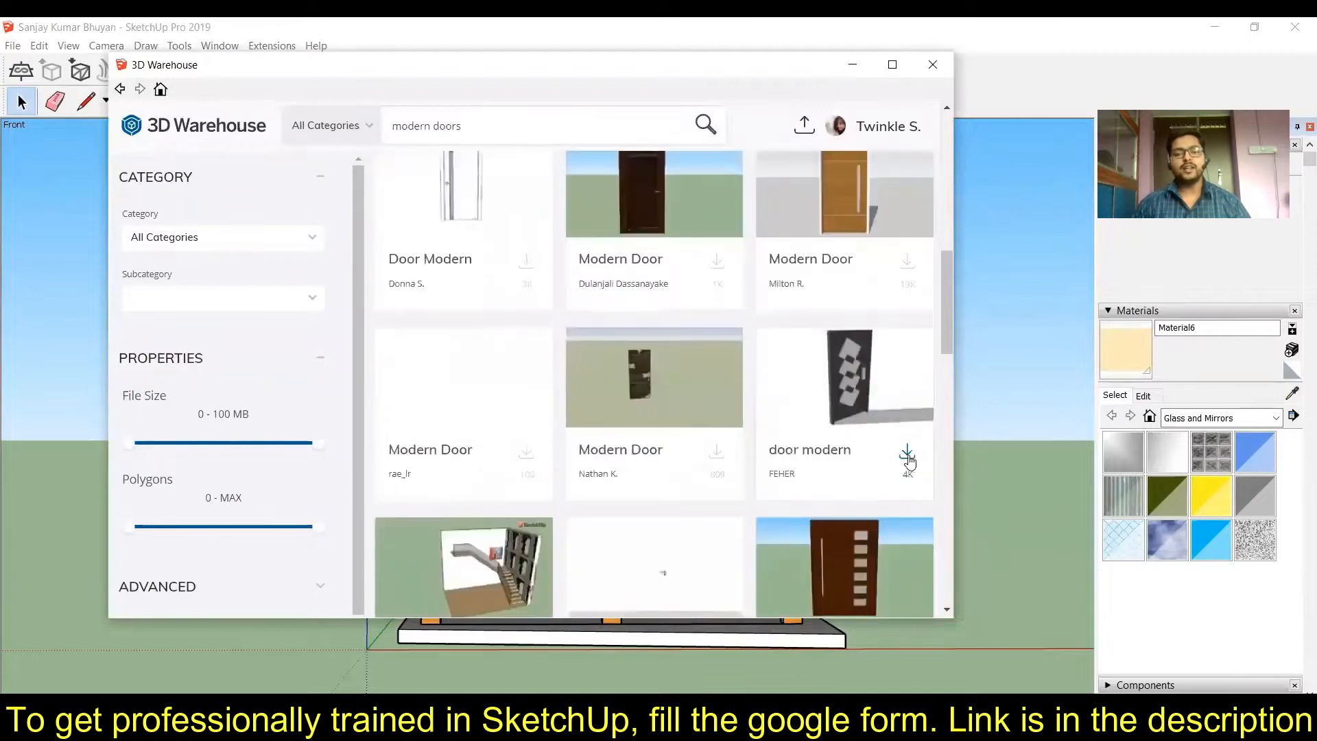
click(931, 65)
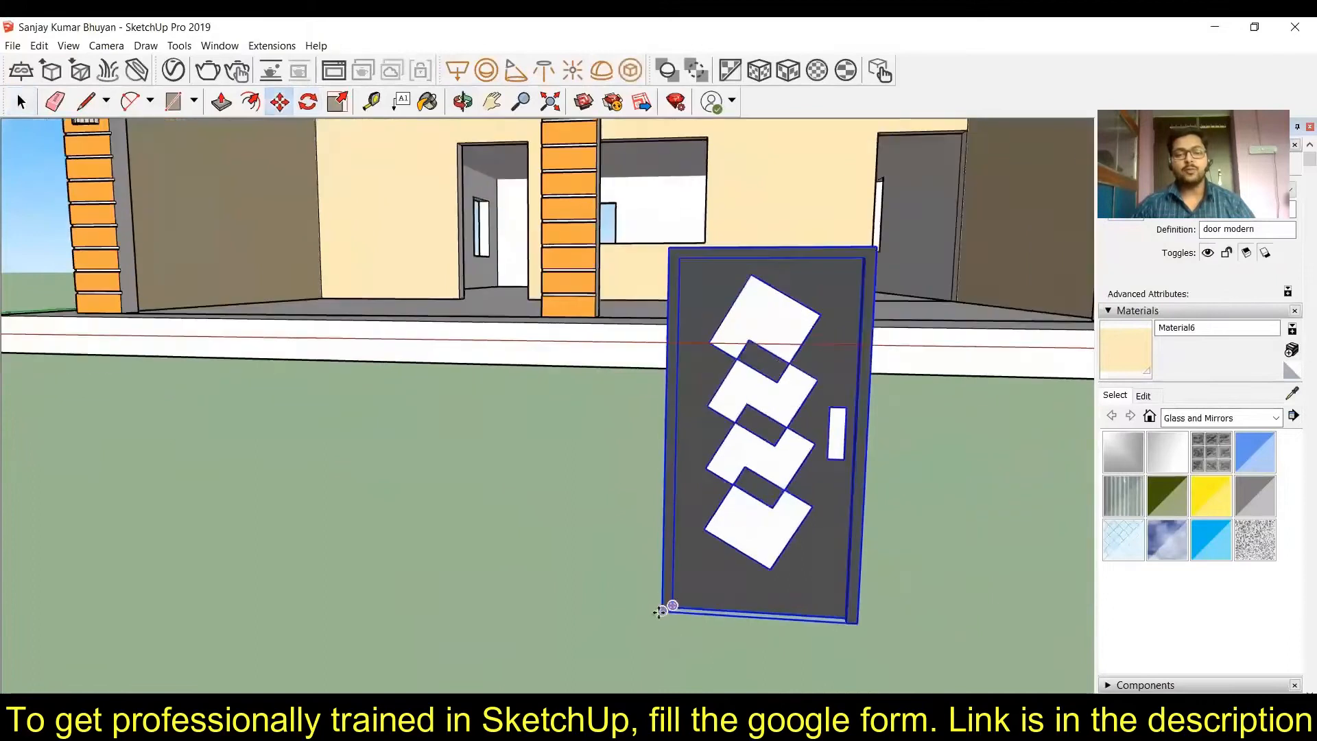
Position the downloaded patterned door in the house doorway
scroll(up, 3)
text(glass wi)
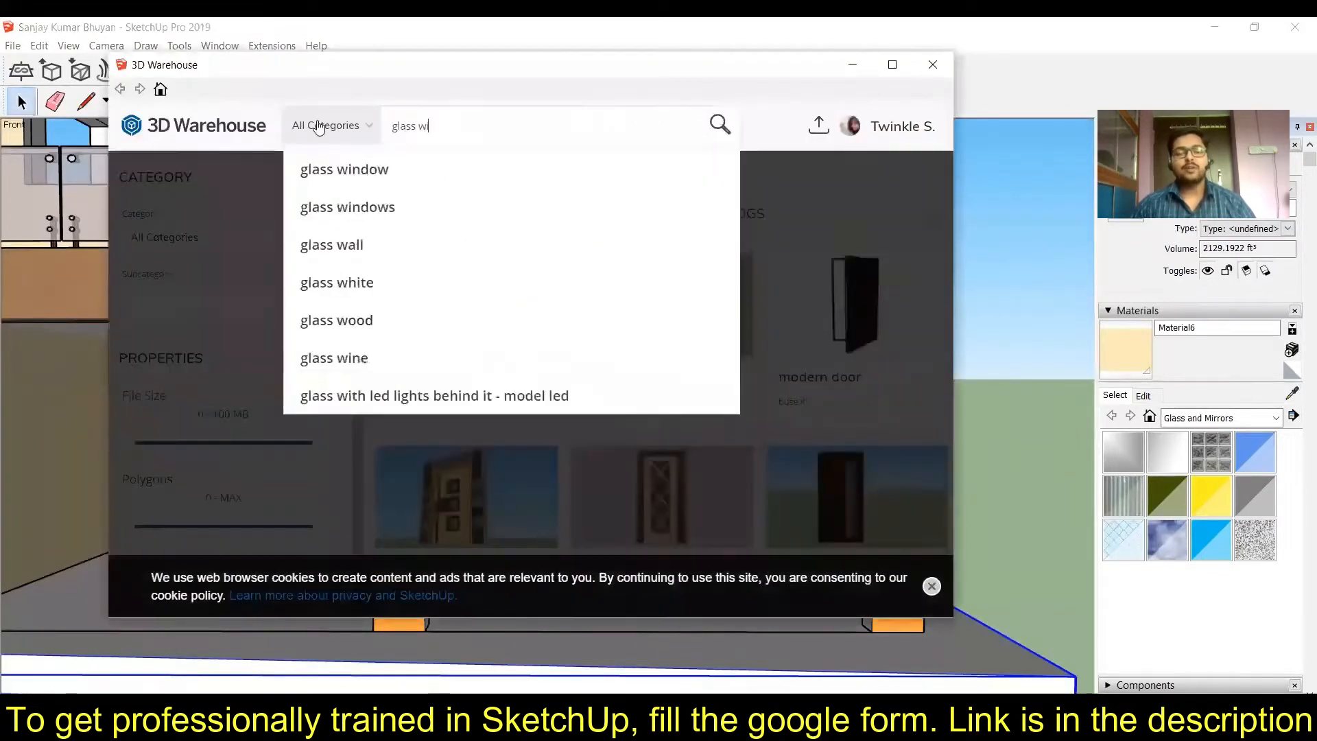
Run the 'glass windows' search, browse the Models results and download a chosen window
click(347, 207)
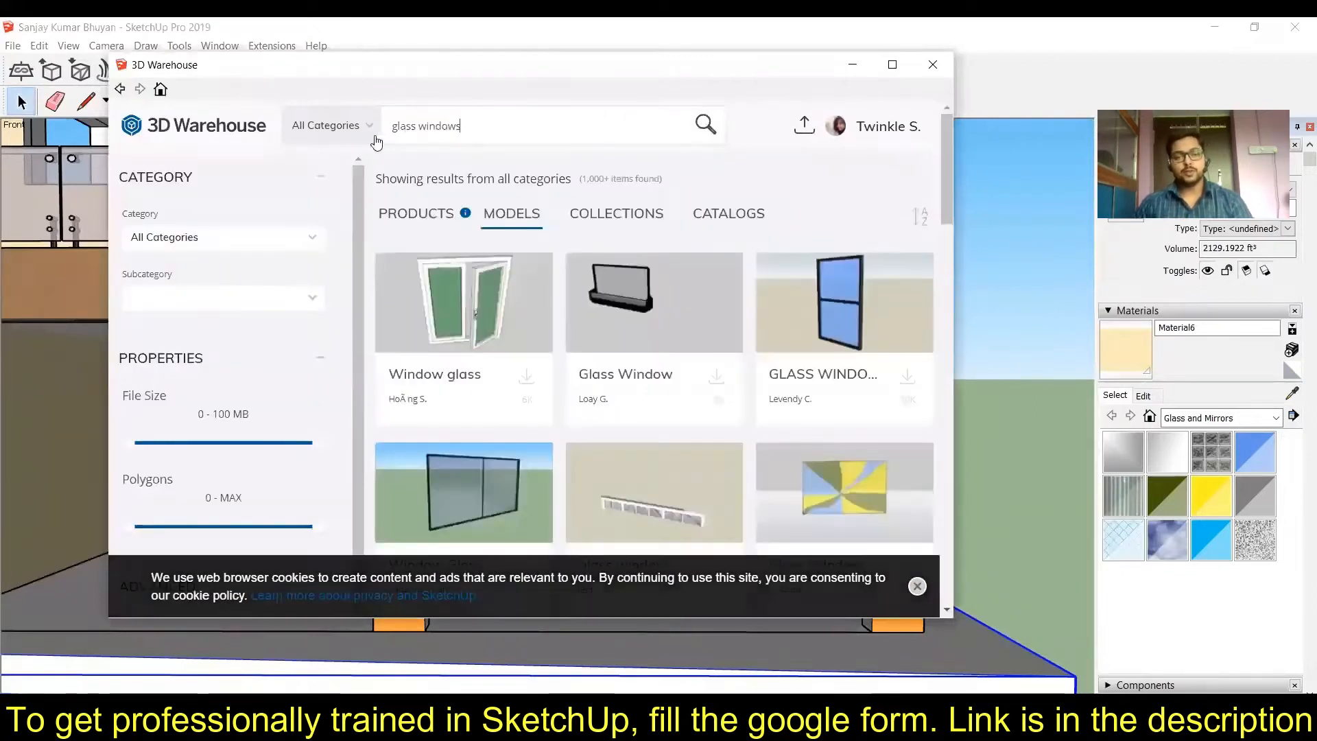
scroll(down, 3)
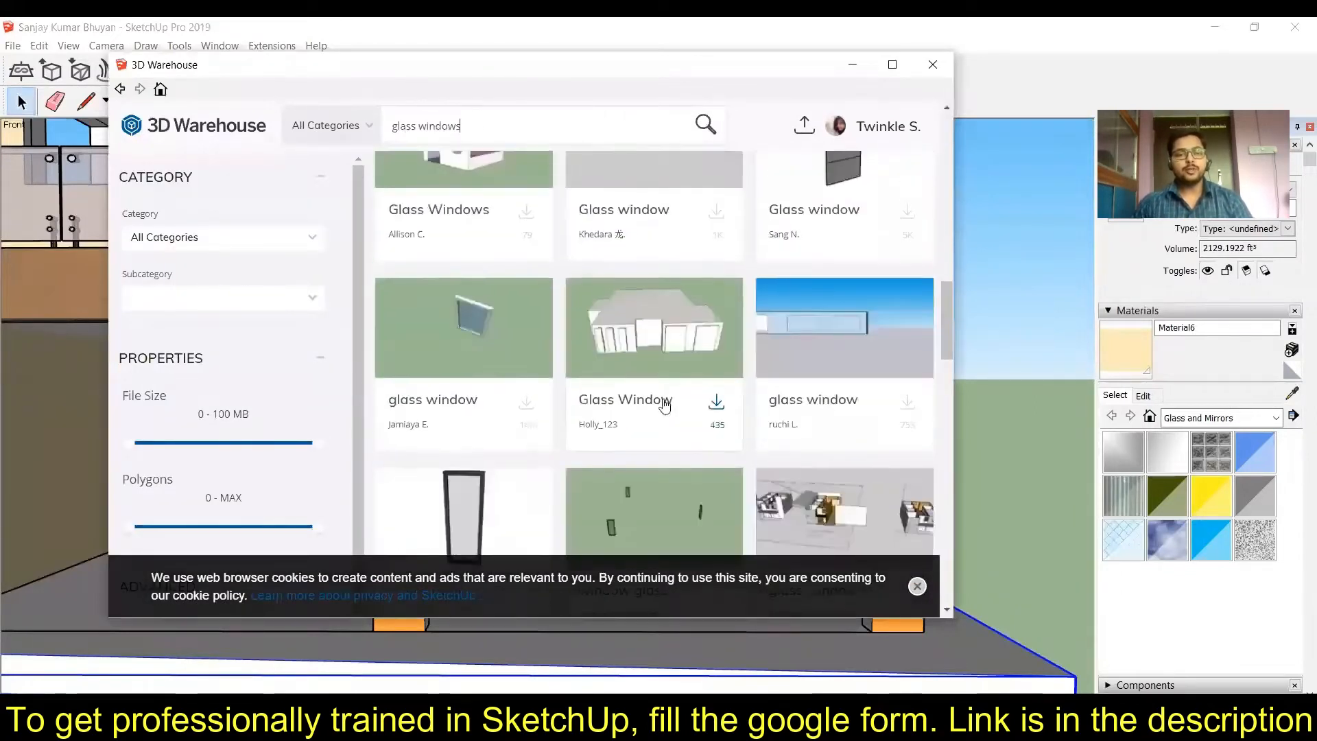
scroll(down, 3)
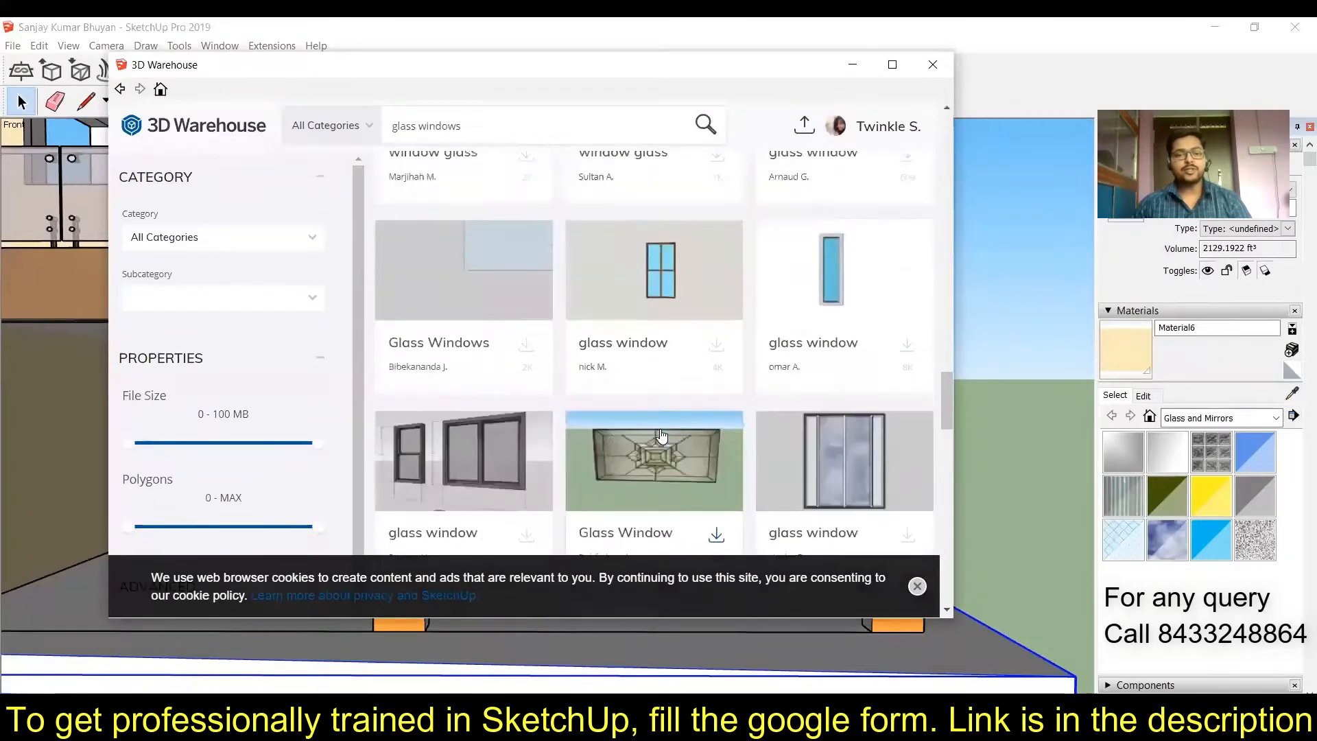
scroll(down, 3)
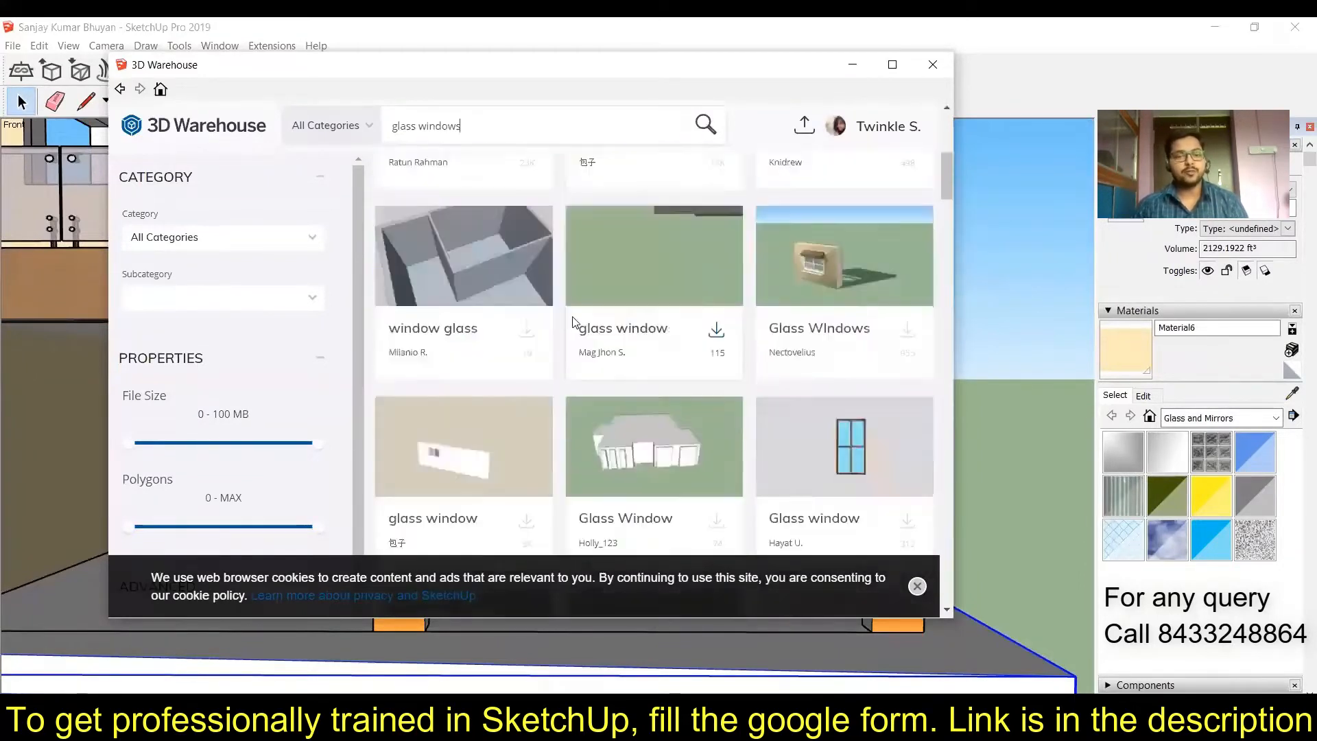
click(703, 125)
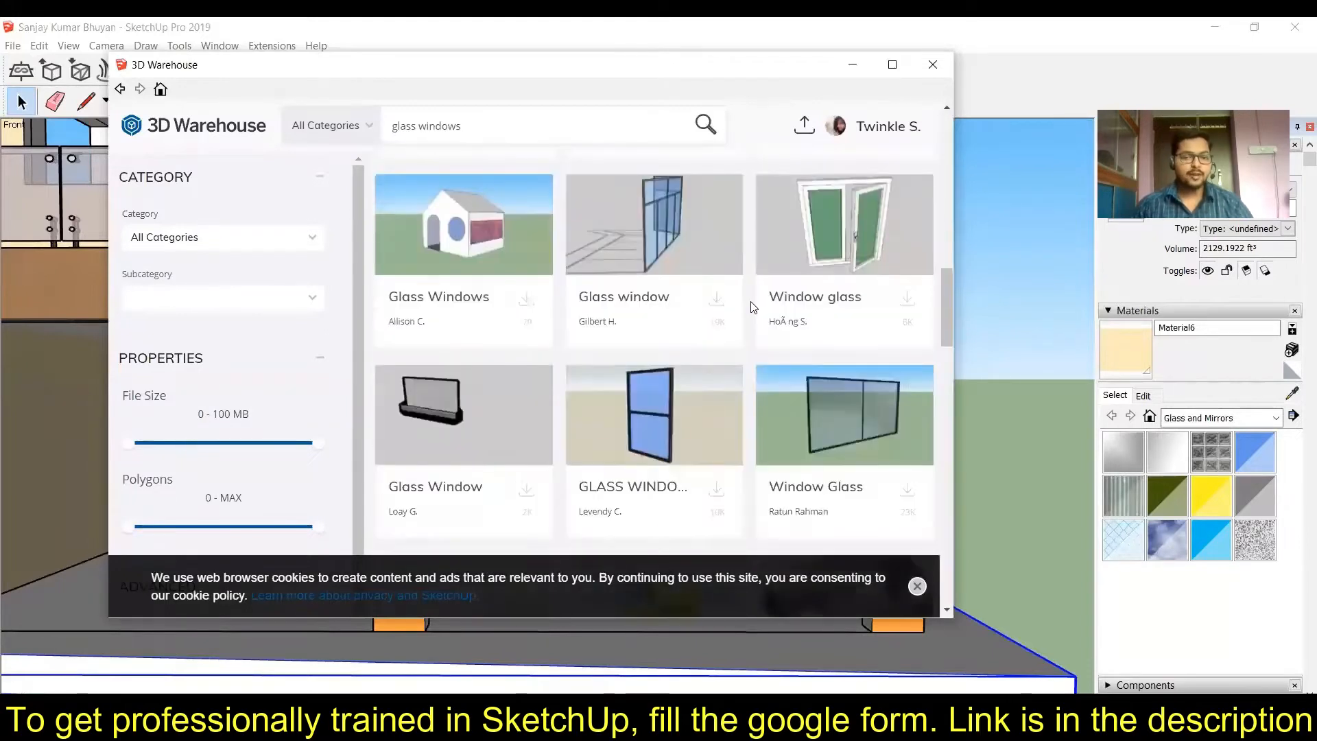
click(527, 296)
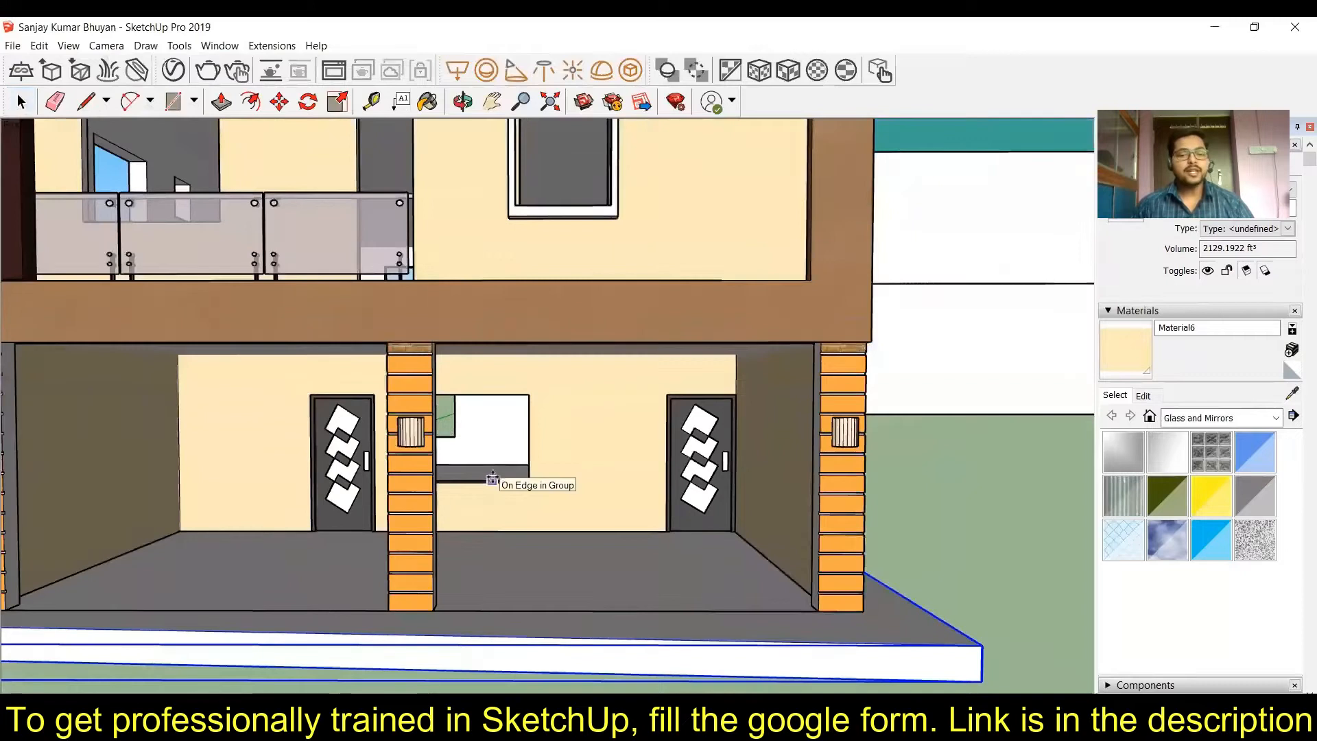
mouse_move(492, 479)
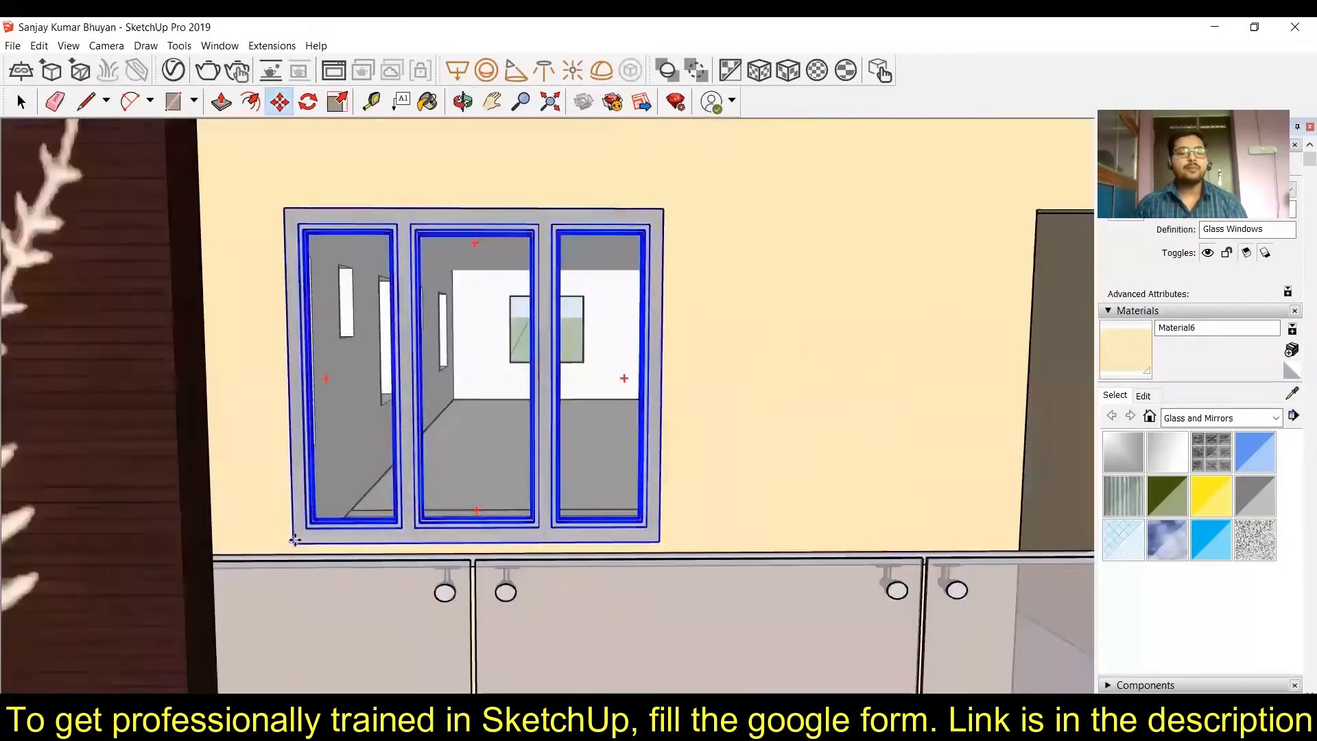
Fill the side-wall openings on both floors with copies of the glass window
scroll(up, 3)
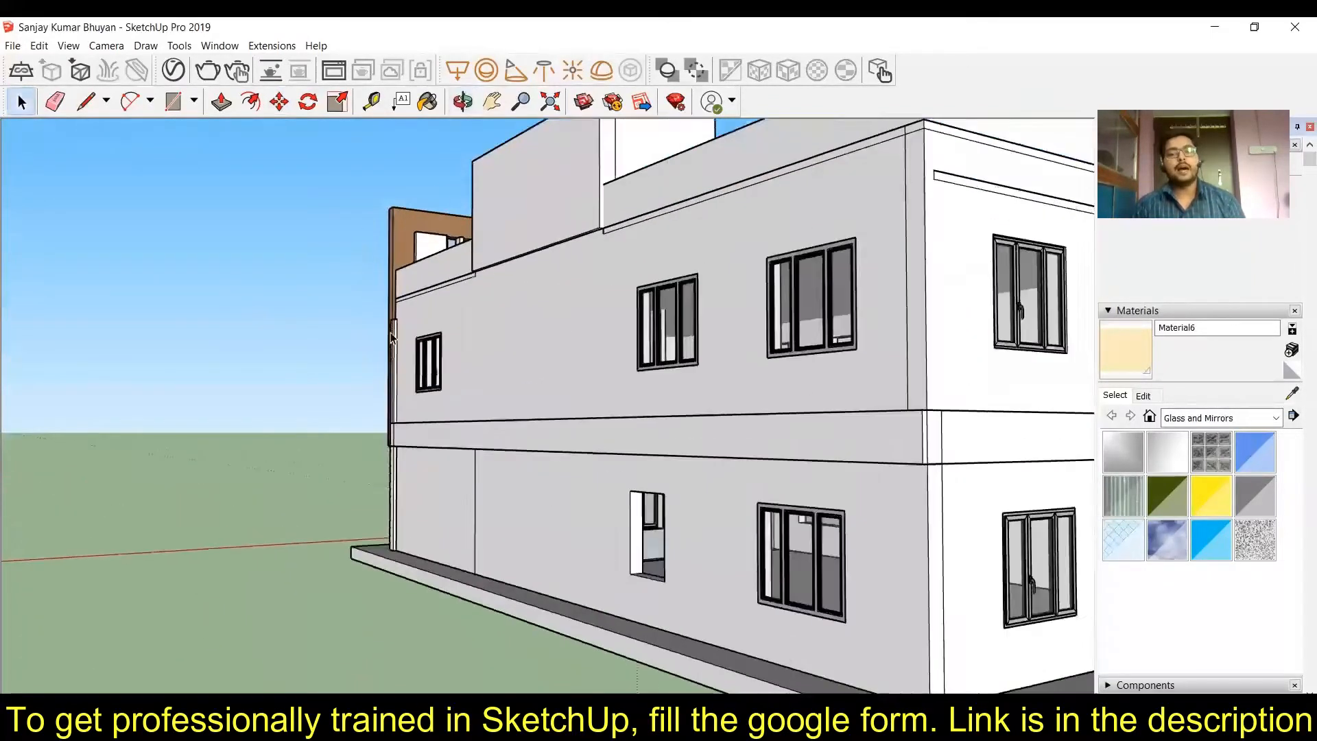
Place a copy of the patterned door in the upper-floor balcony doorway
click(692, 315)
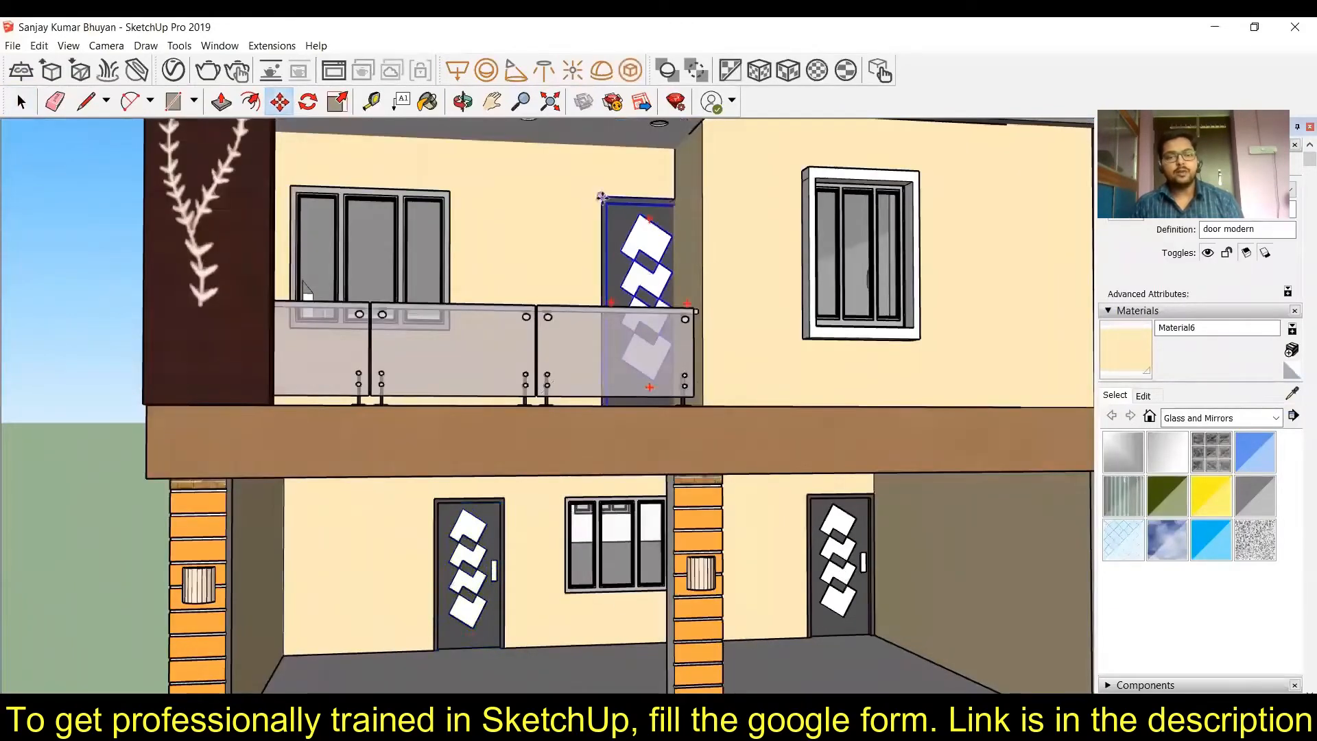
Orbit to review the house front with doors and windows in place
scroll(down, 3)
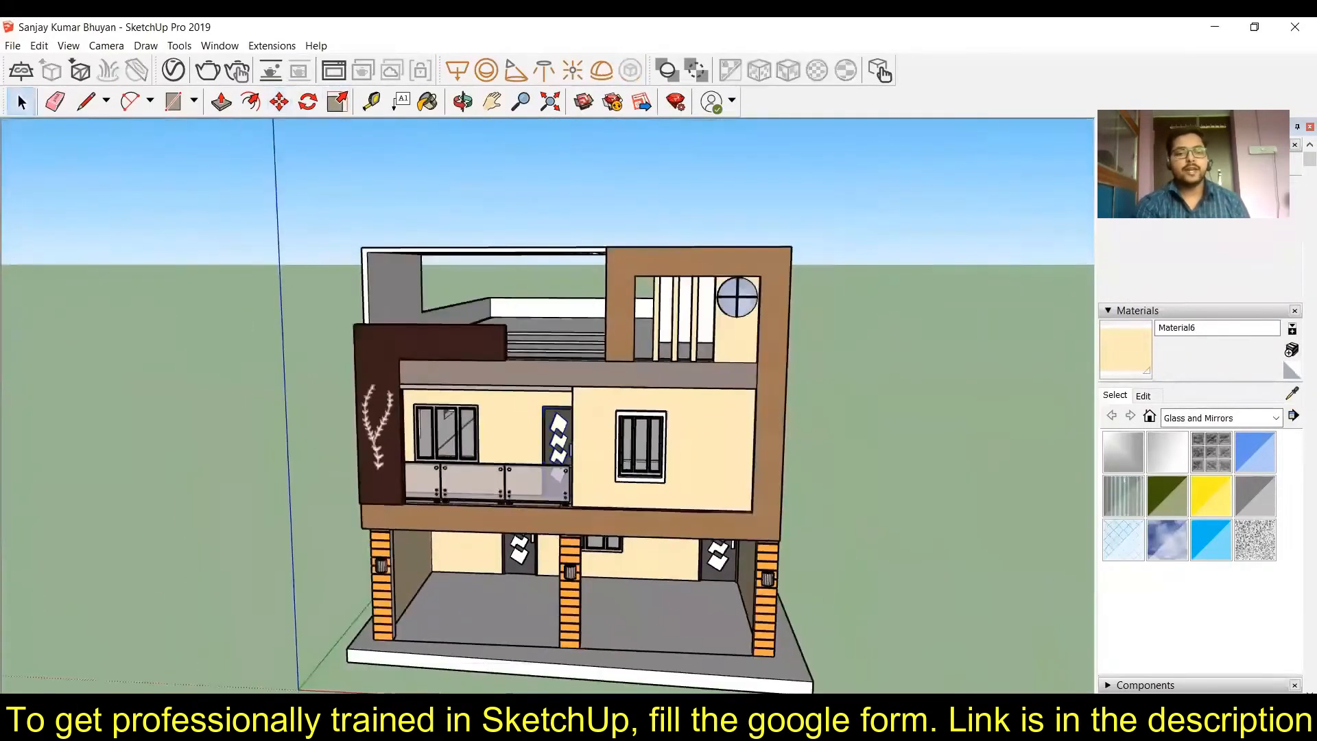
mouse_move(570, 617)
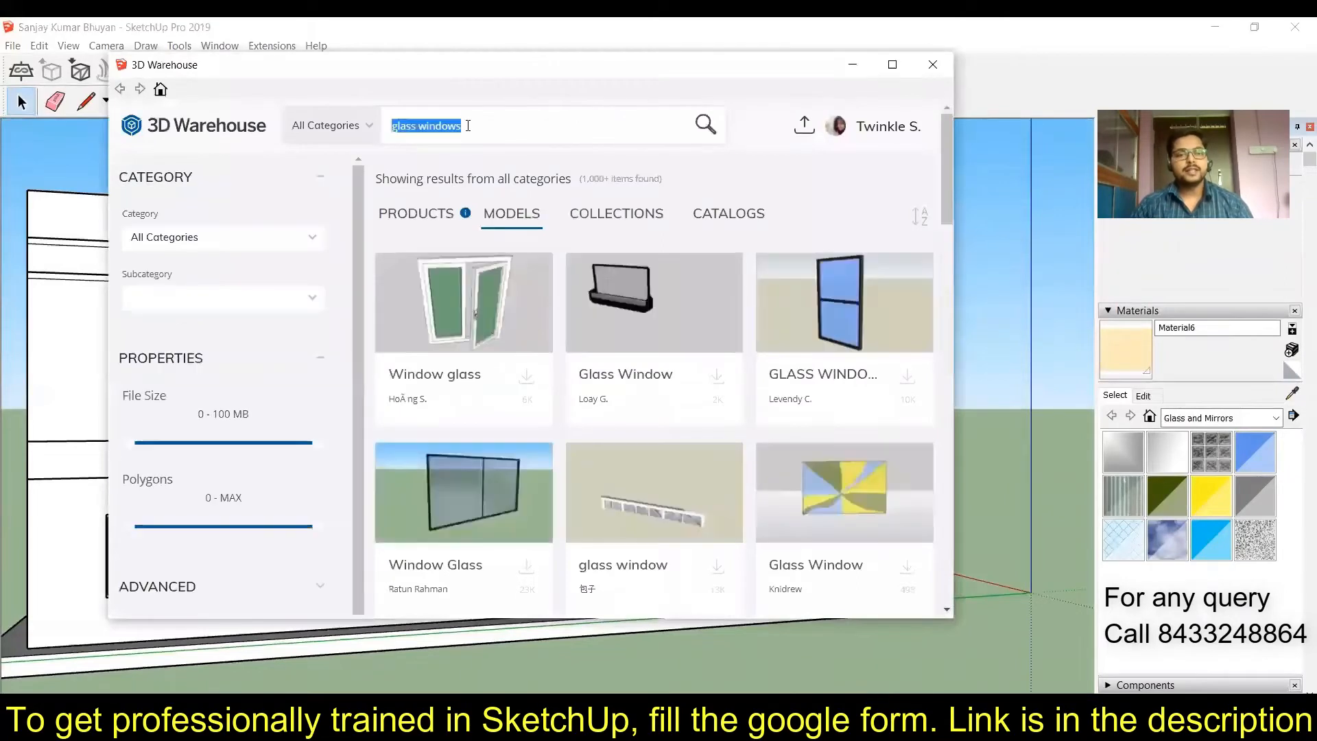
Search 3D Warehouse for 'toilet ventilator' and list the Models results
text(ventilator)
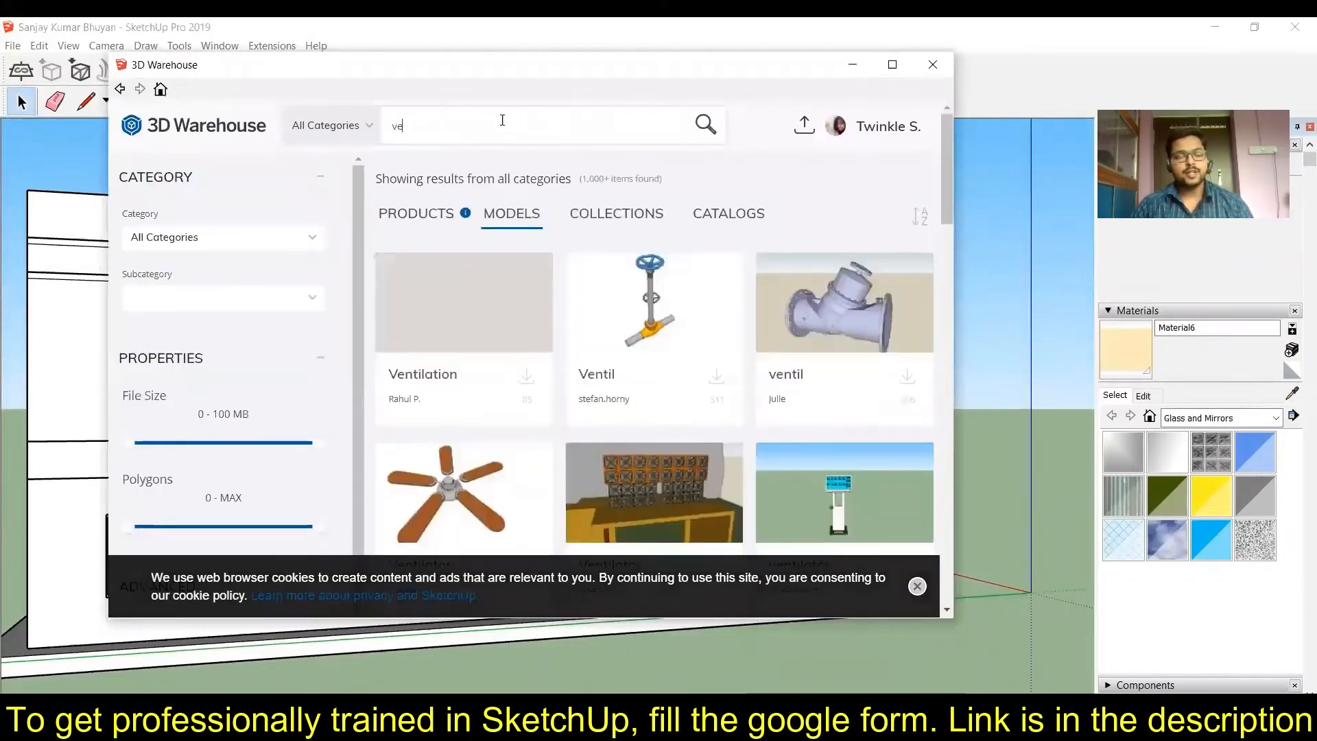
text(toilet ventilatore)
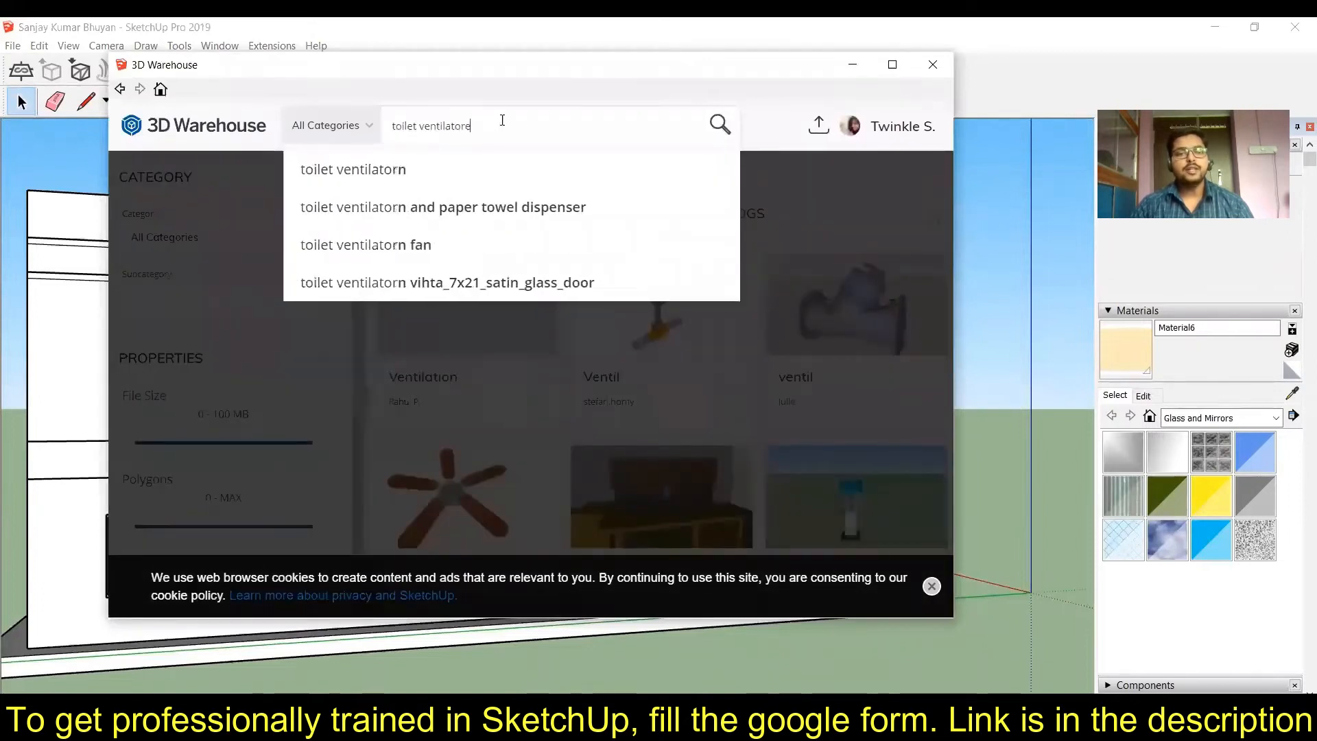
click(718, 124)
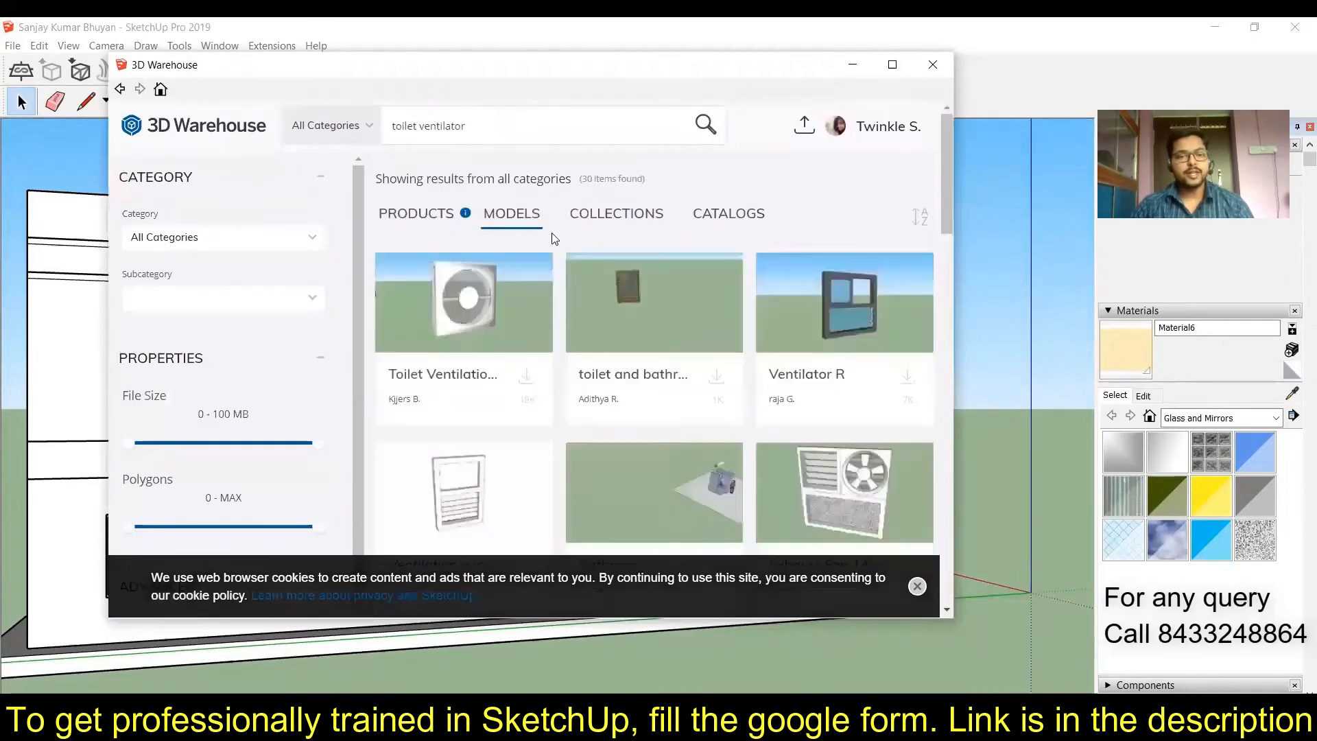
click(931, 65)
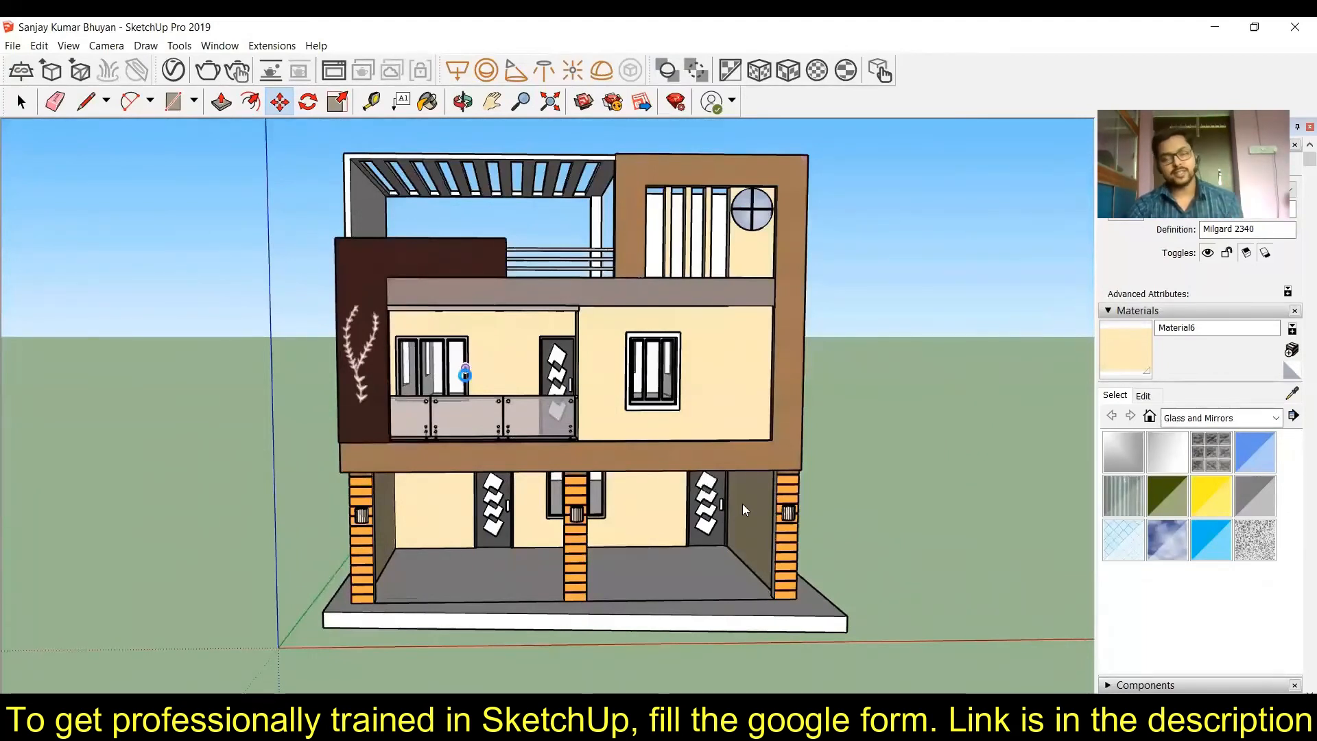
mouse_move(743, 579)
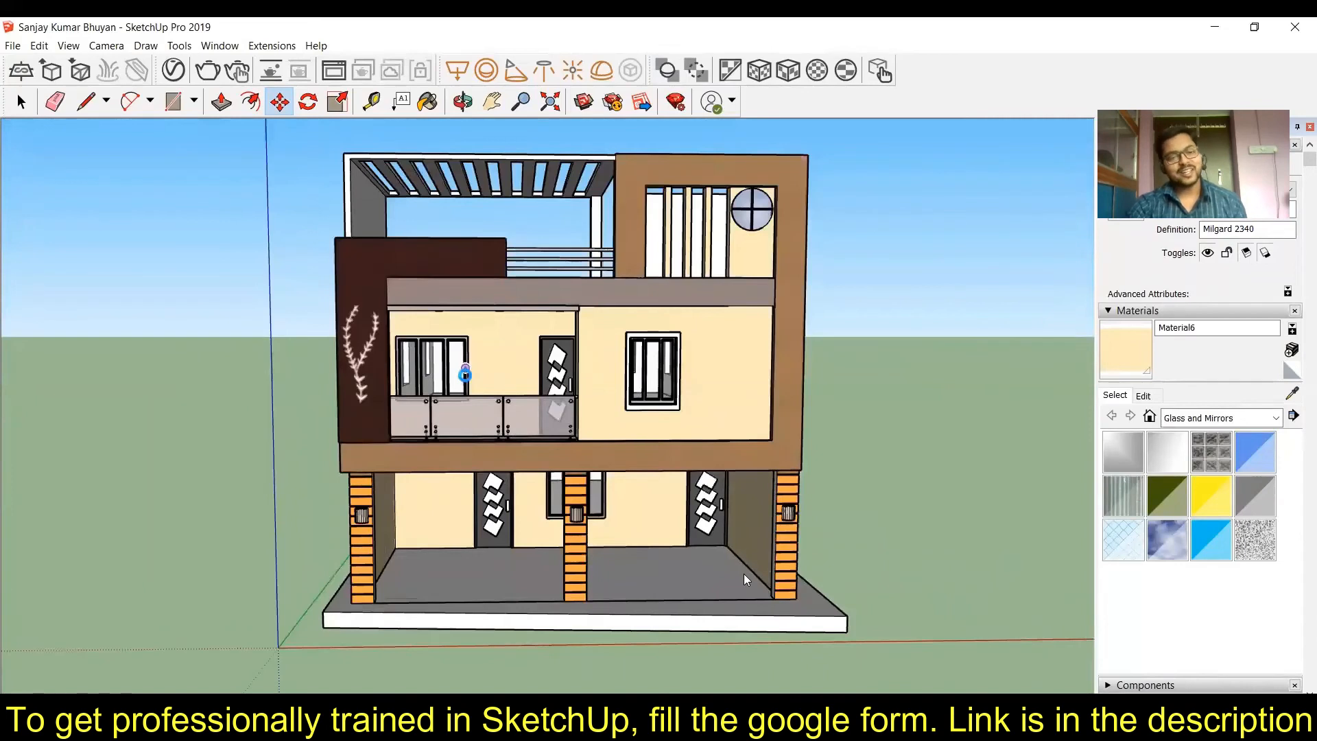